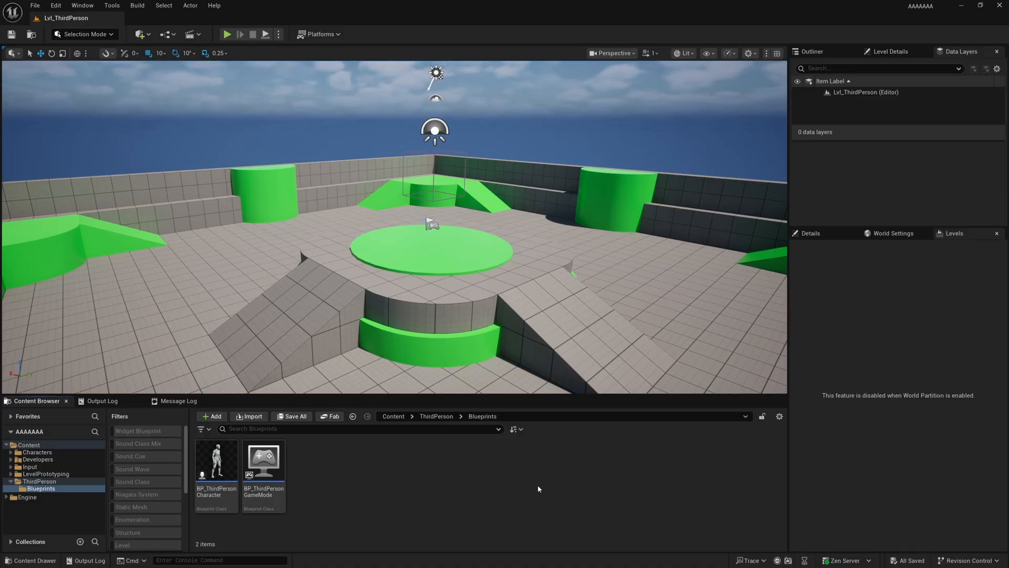
# Start and stop a play-in-editor test of the level twice
pyautogui.click(227, 34)
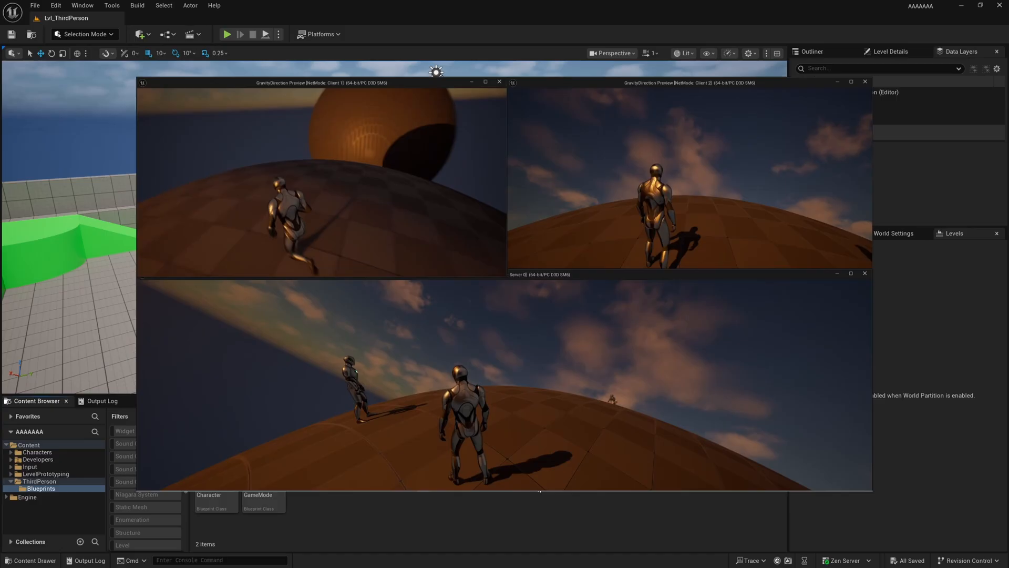
pyautogui.click(252, 34)
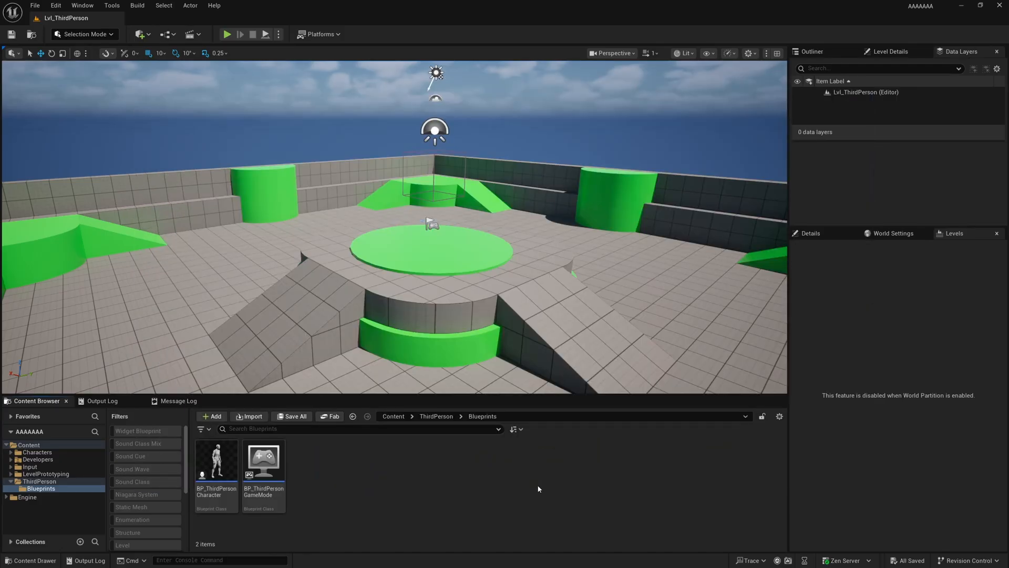
pyautogui.moveTo(530, 453)
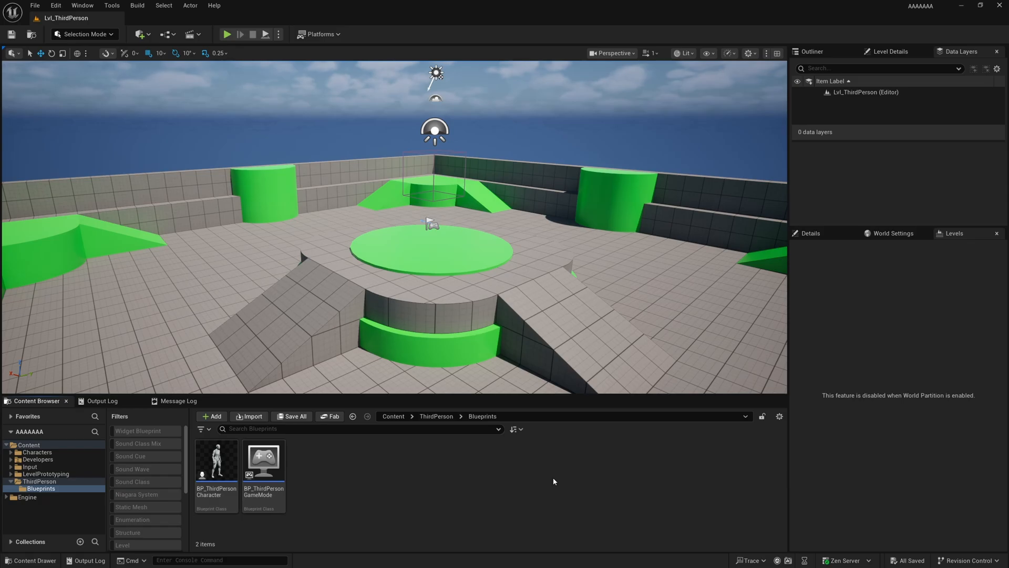
pyautogui.moveTo(552, 223)
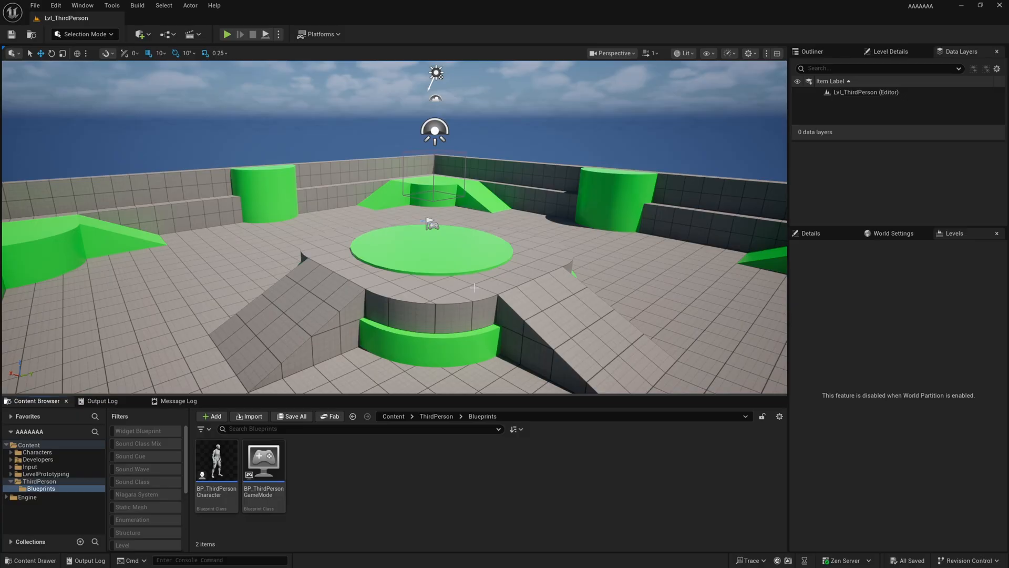
pyautogui.moveTo(226, 34)
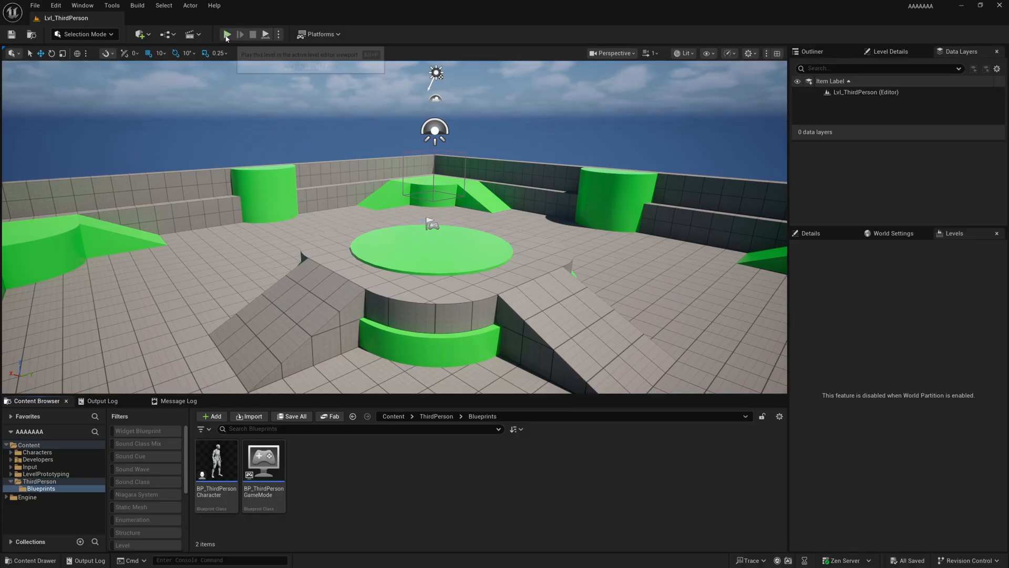
pyautogui.click(227, 34)
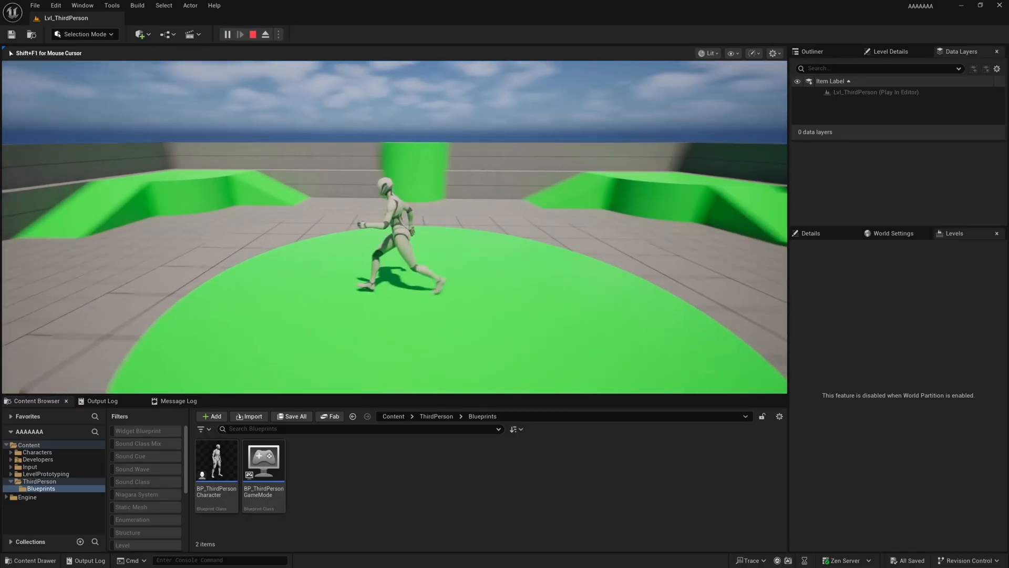
pyautogui.click(253, 35)
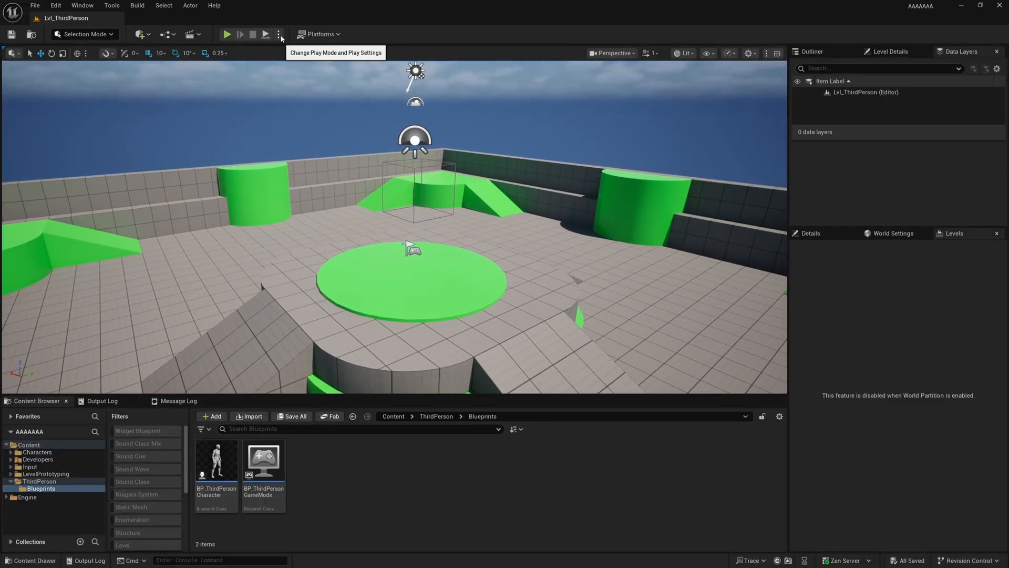
# Set play options to 2 players in a New Editor Window (PIE)
pyautogui.click(280, 34)
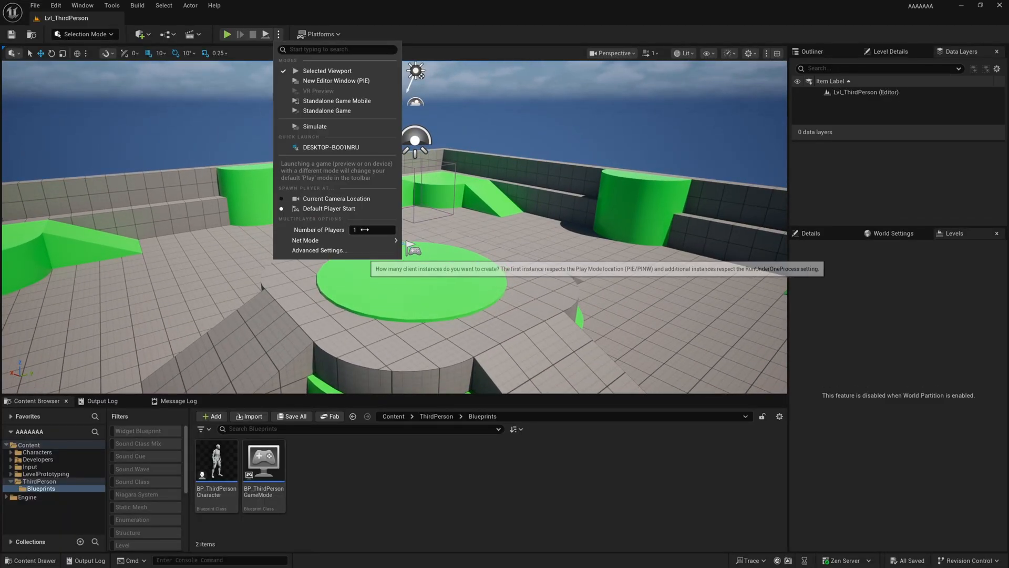
pyautogui.click(305, 240)
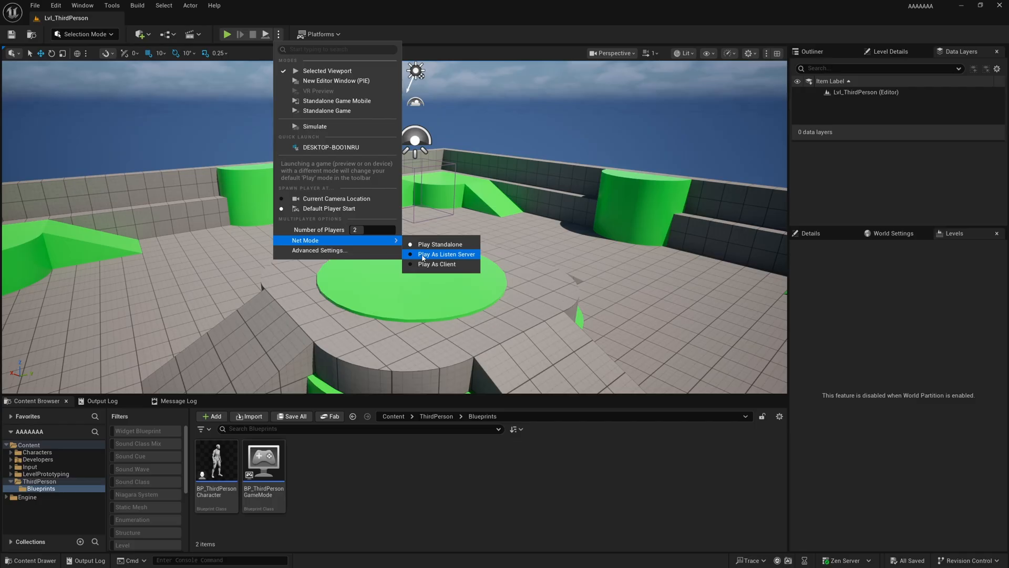
pyautogui.moveTo(445, 253)
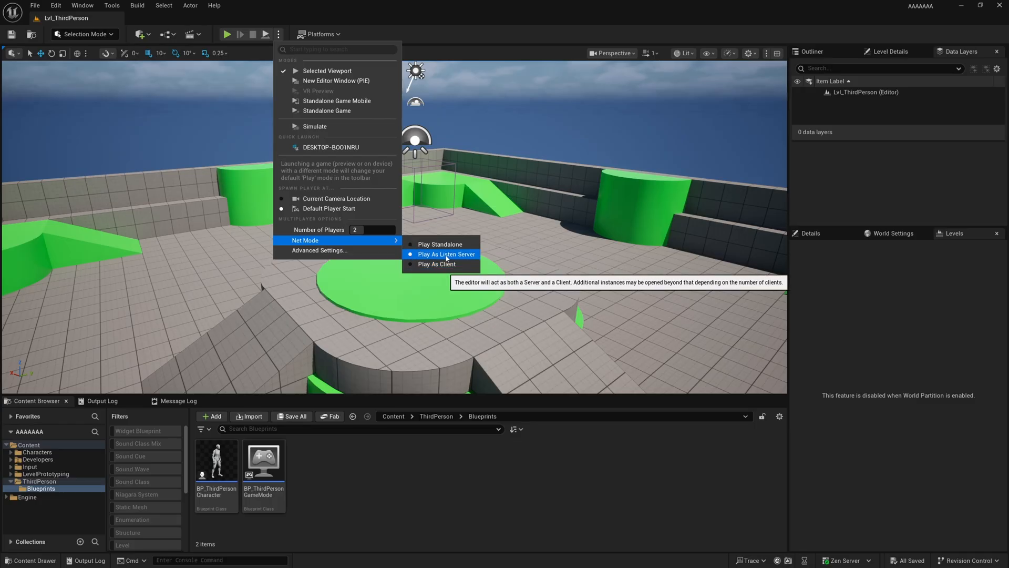
pyautogui.moveTo(336, 81)
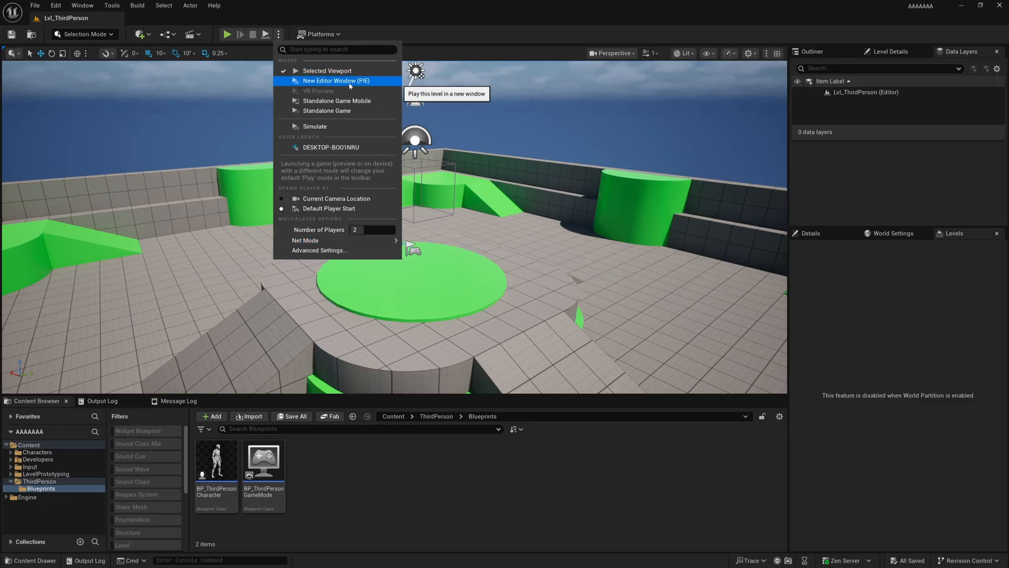
pyautogui.click(335, 81)
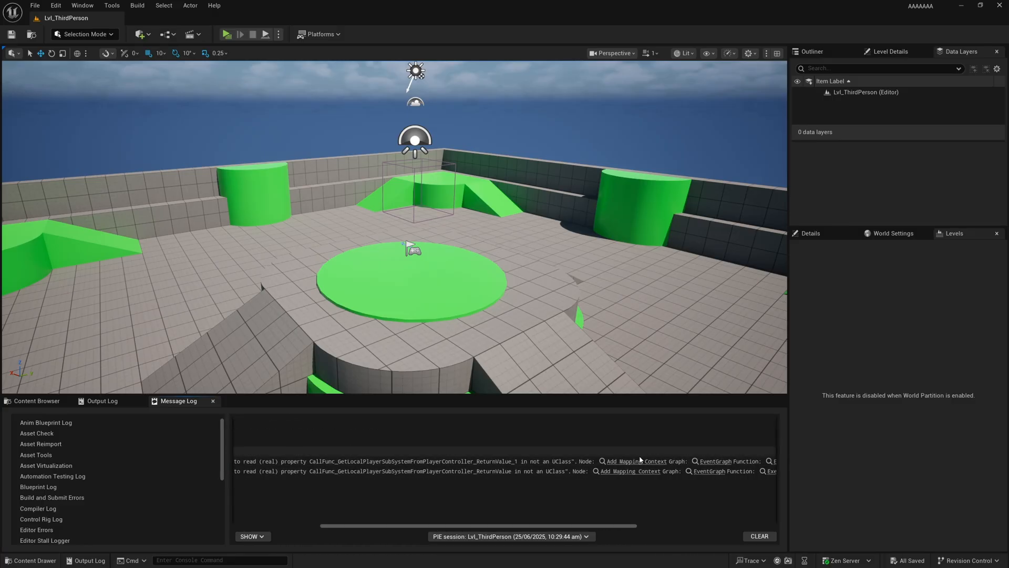
pyautogui.moveTo(629, 470)
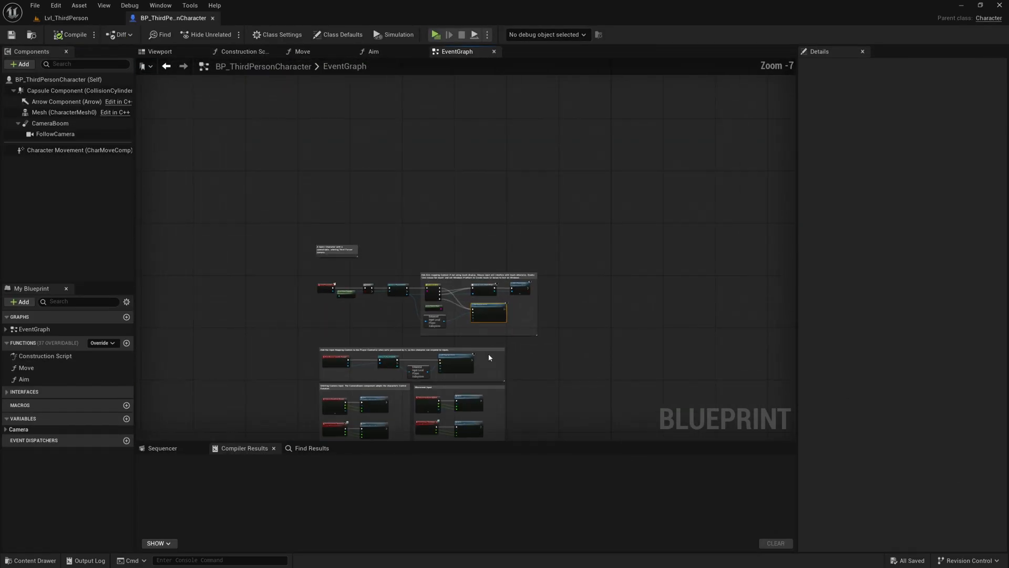
pyautogui.scroll(3)
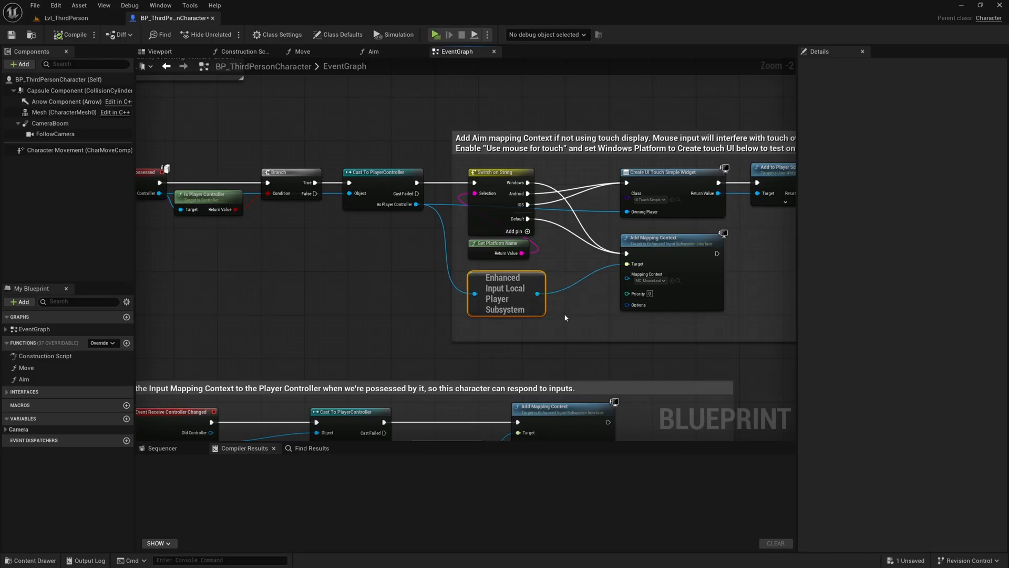
pyautogui.moveTo(558, 325)
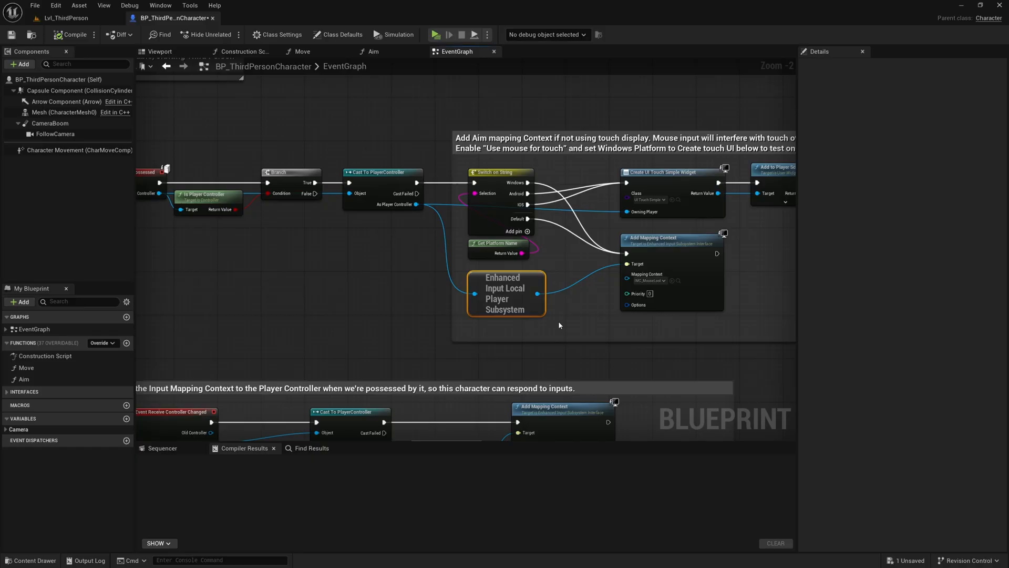
pyautogui.scroll(-3)
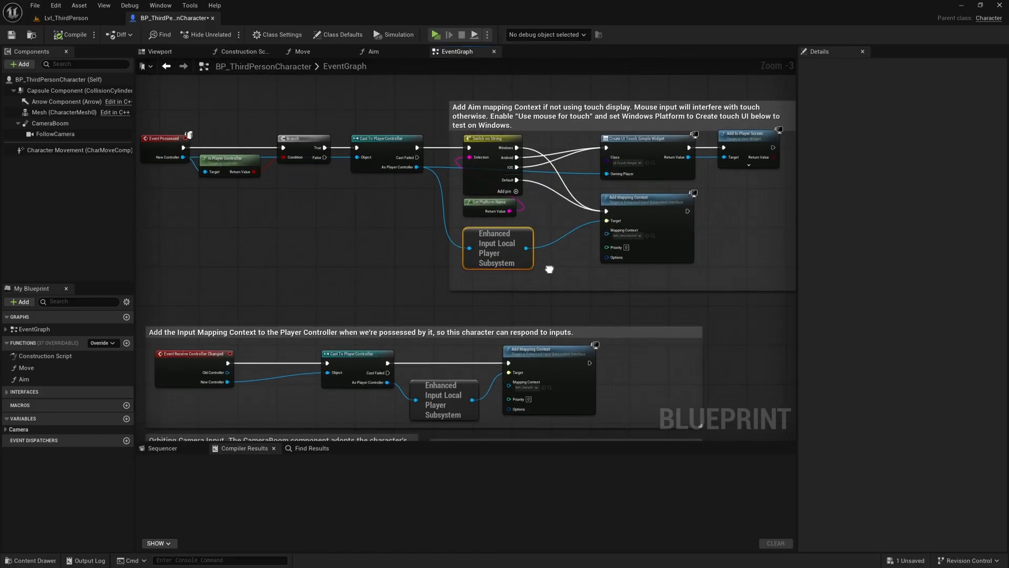
pyautogui.moveTo(550, 277)
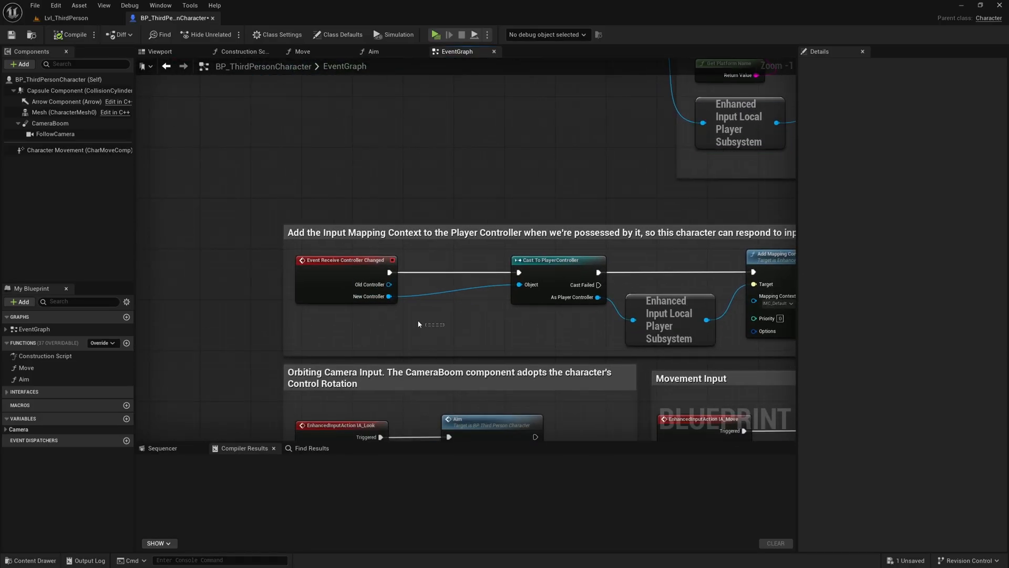
pyautogui.click(345, 278)
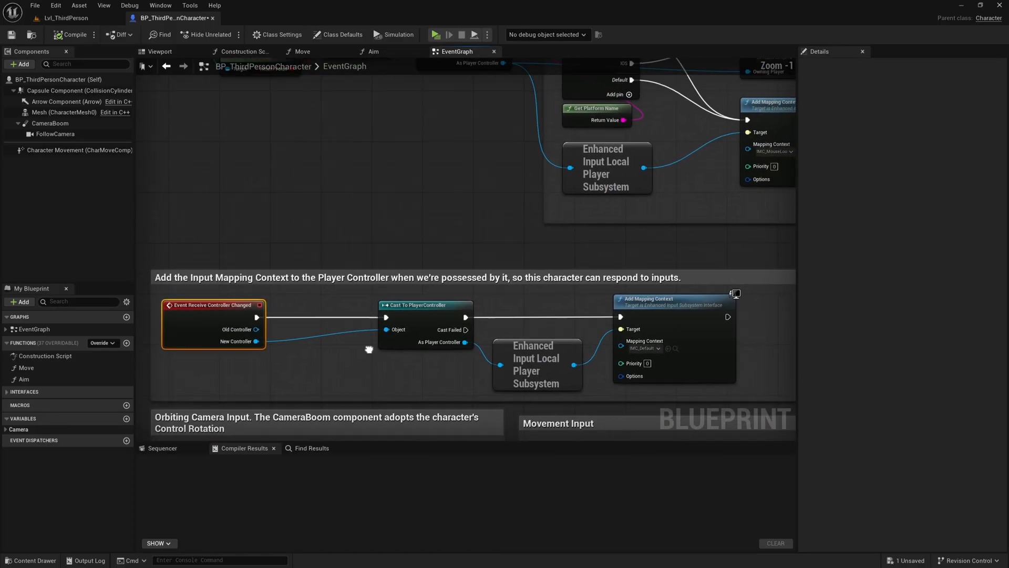
pyautogui.scroll(-3)
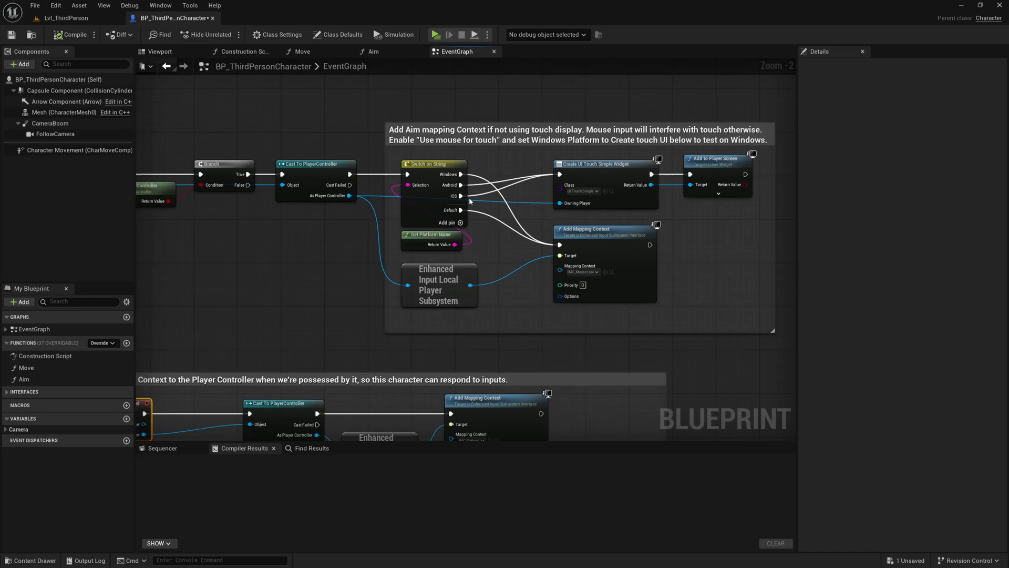
pyautogui.moveTo(464, 195)
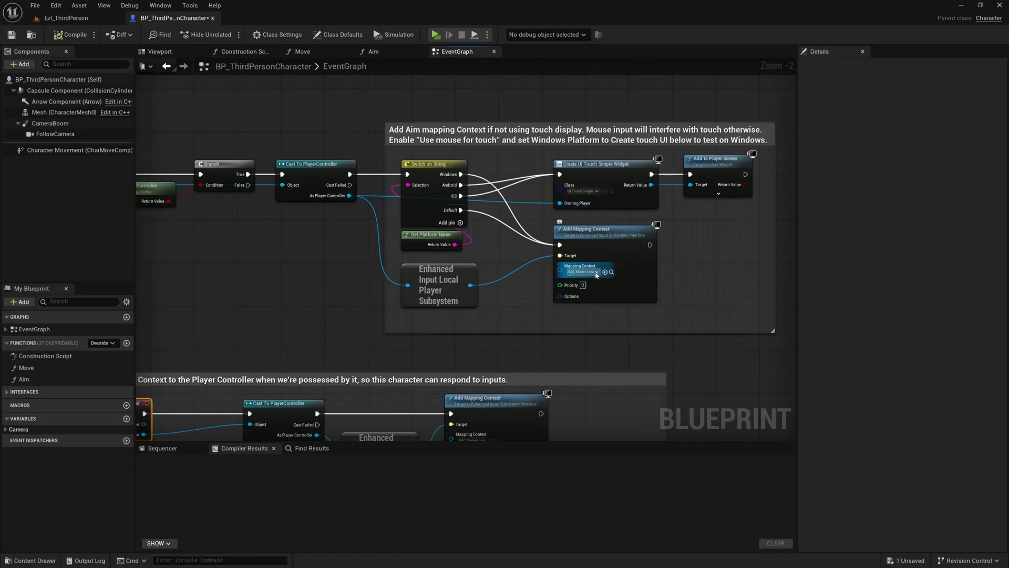
pyautogui.moveTo(579, 285)
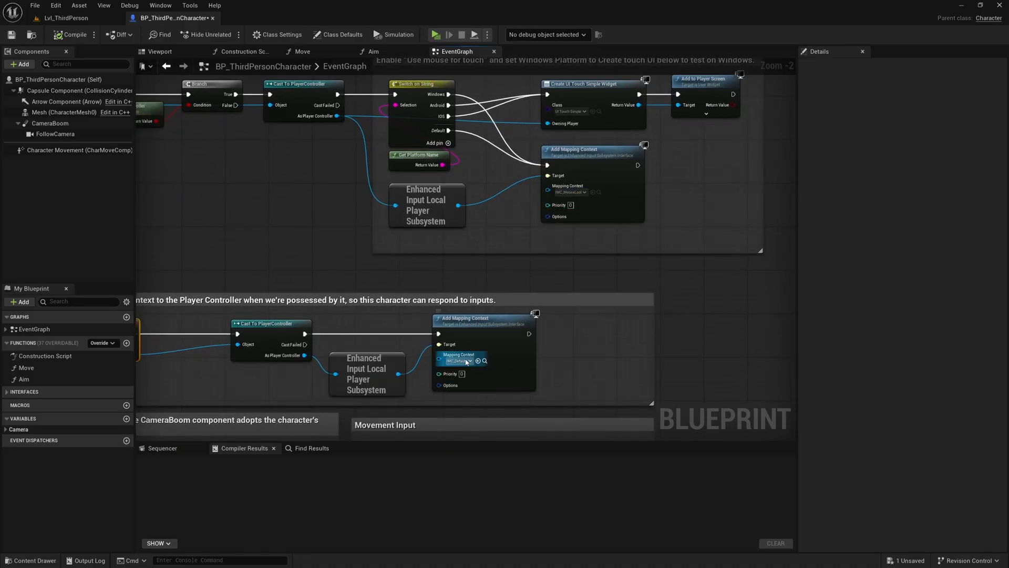
pyautogui.moveTo(464, 317)
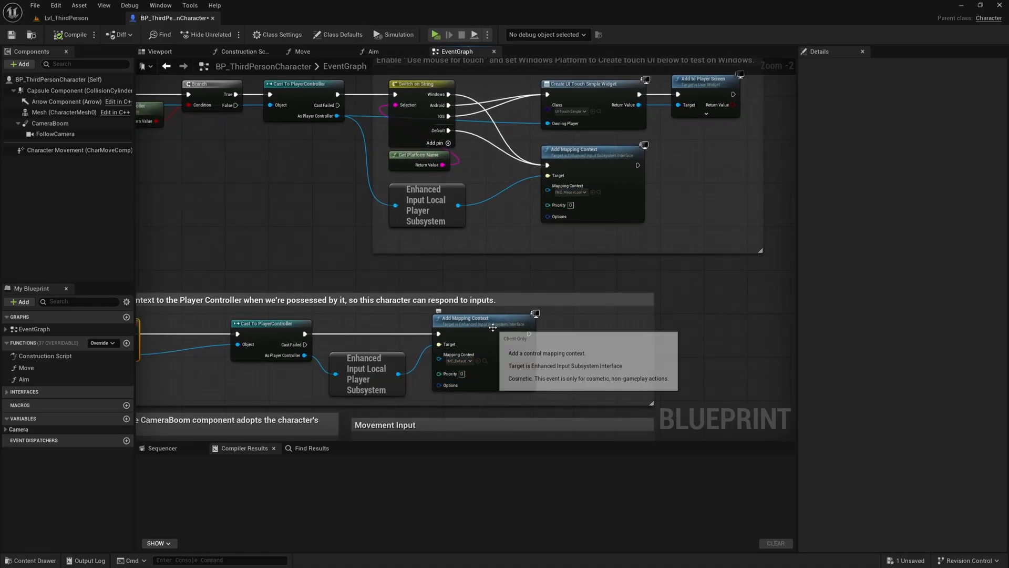
pyautogui.click(482, 318)
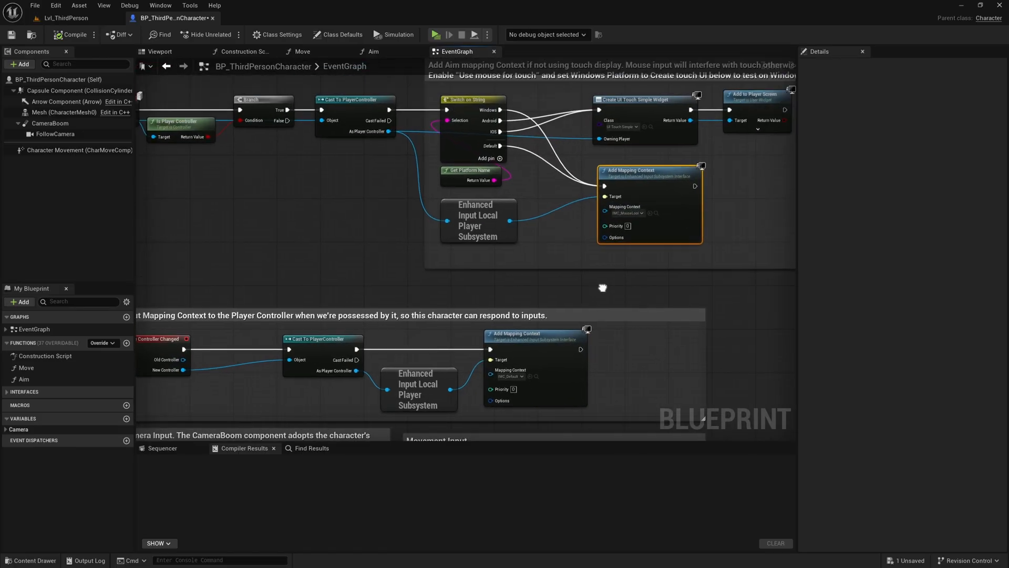
pyautogui.scroll(-3)
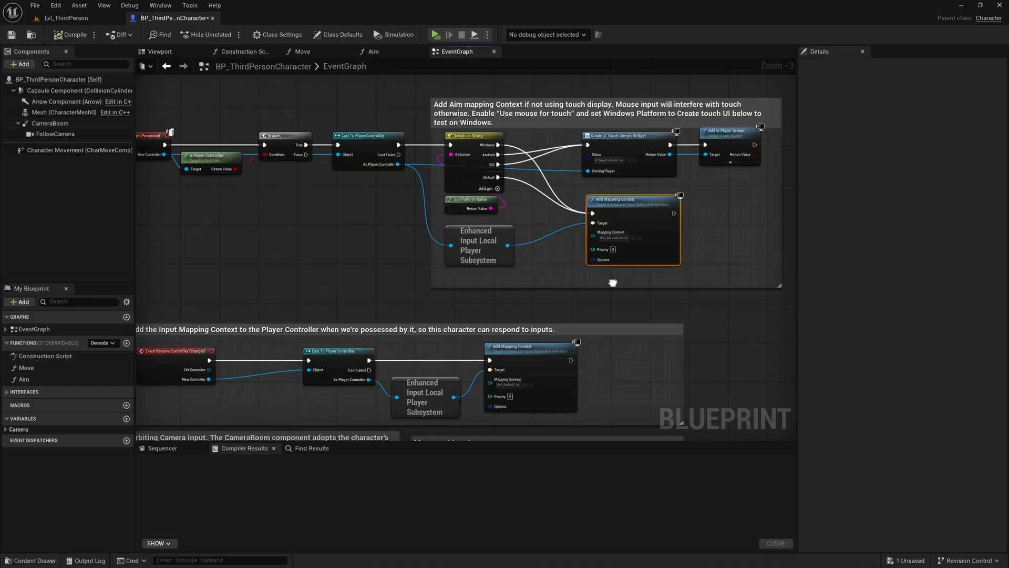
pyautogui.scroll(-3)
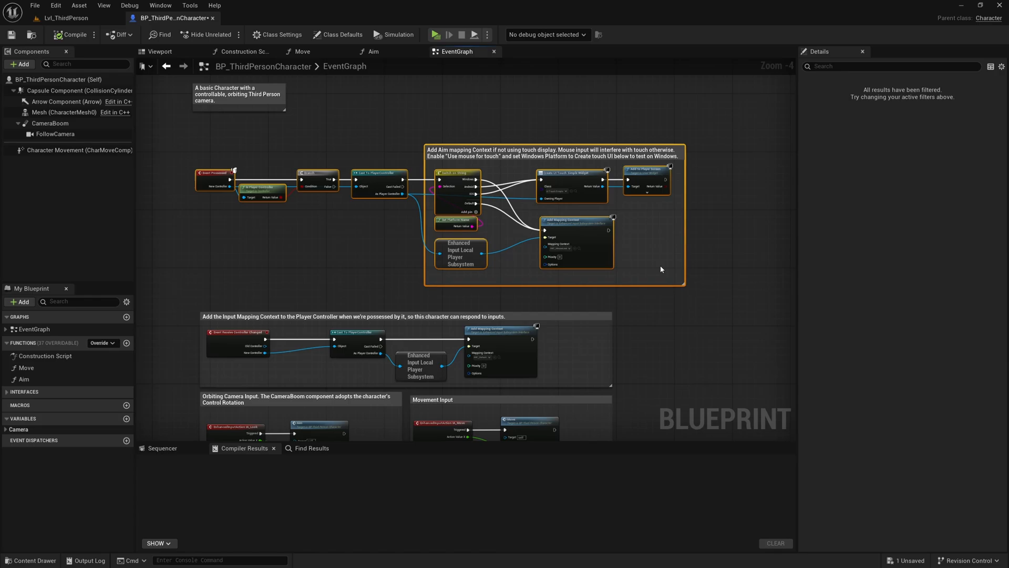
# Zoom the event graph in and out around the Add Mapping Context nodes
pyautogui.scroll(3)
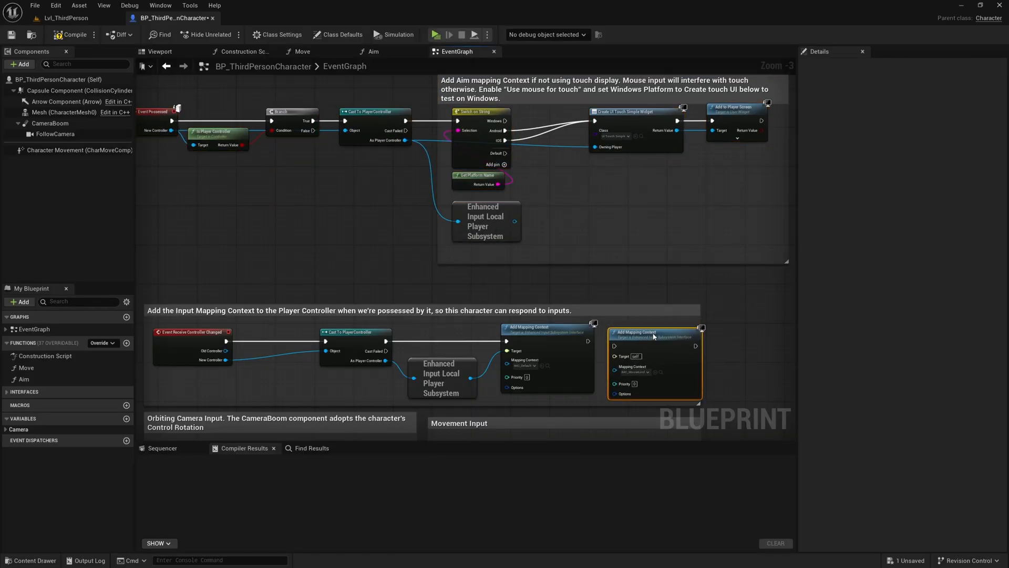
pyautogui.scroll(-3)
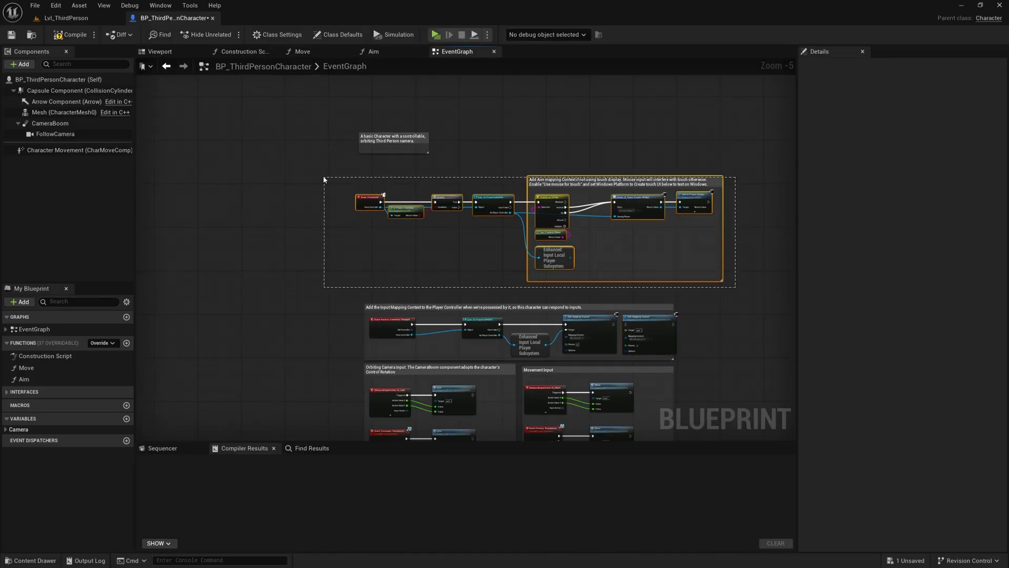
pyautogui.scroll(3)
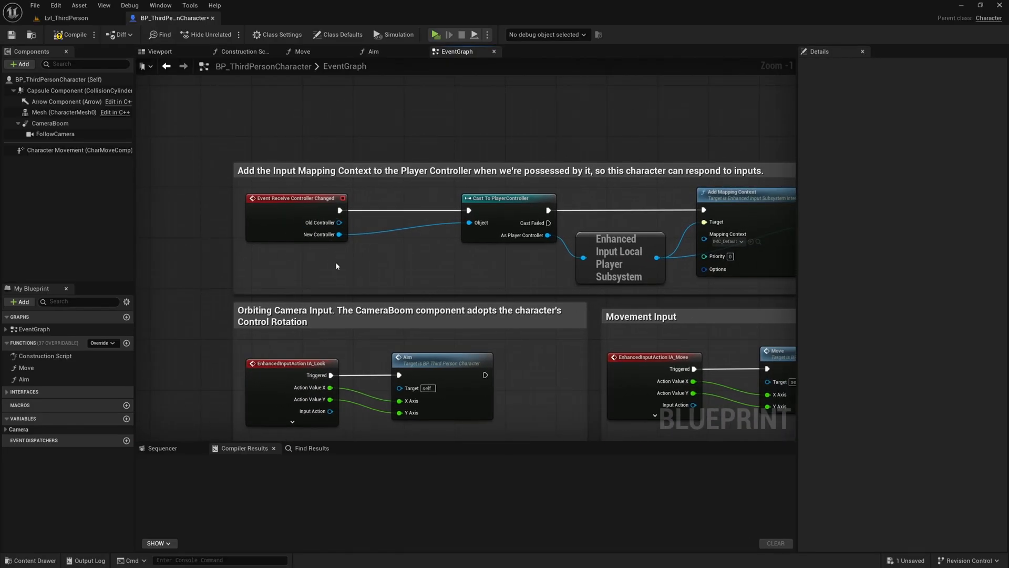
pyautogui.moveTo(276, 197)
pyautogui.write('begin')
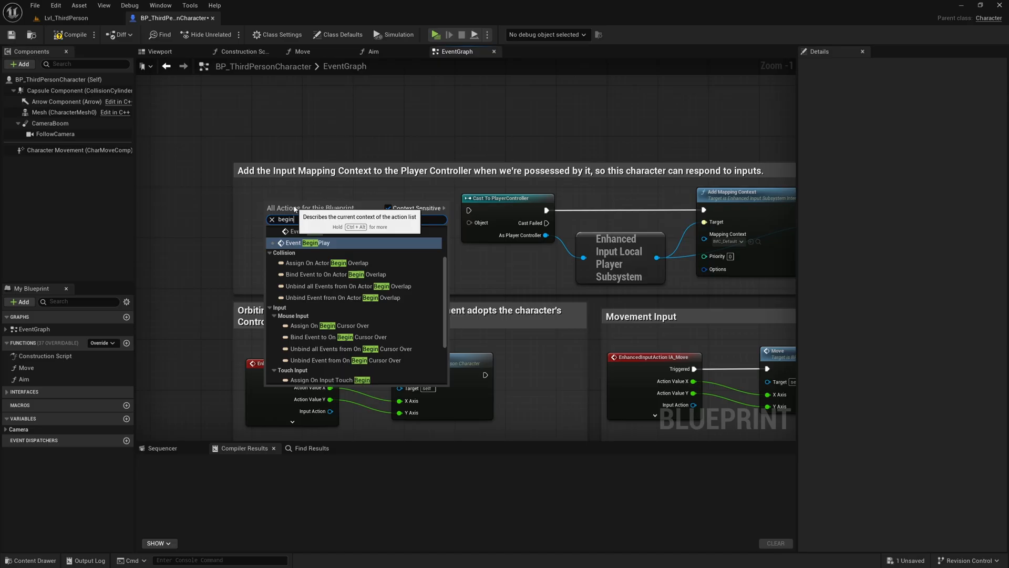
# Add Event BeginPlay and Get Controller feeding the cast, then launch the listen-server preview
pyautogui.click(311, 243)
pyautogui.write('get control')
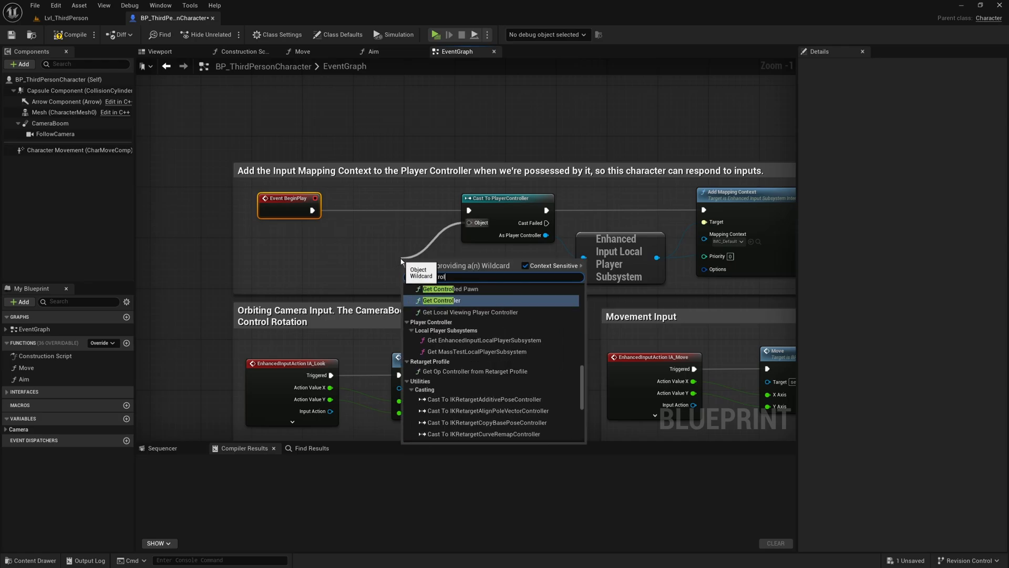
pyautogui.click(440, 301)
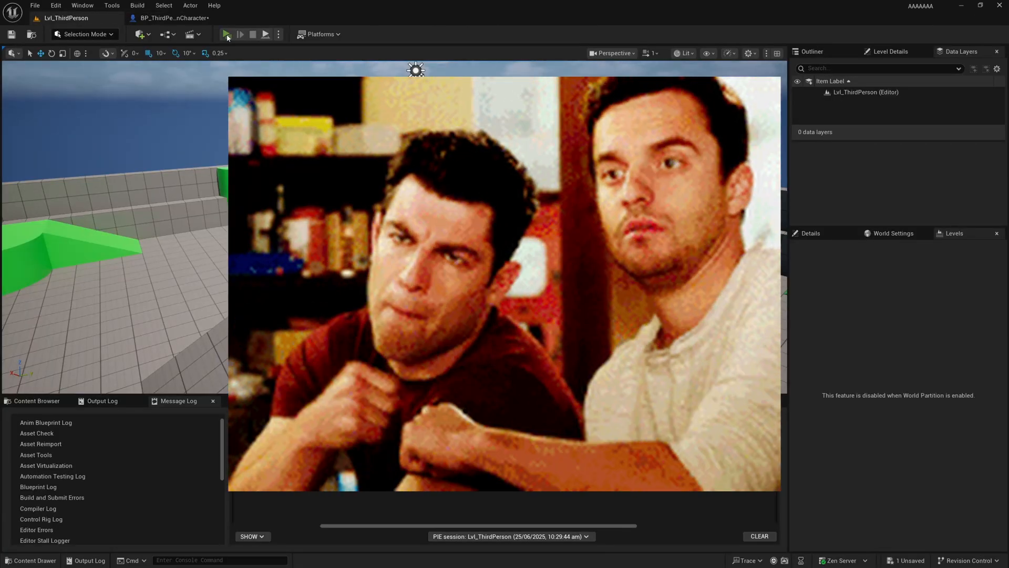
pyautogui.click(227, 34)
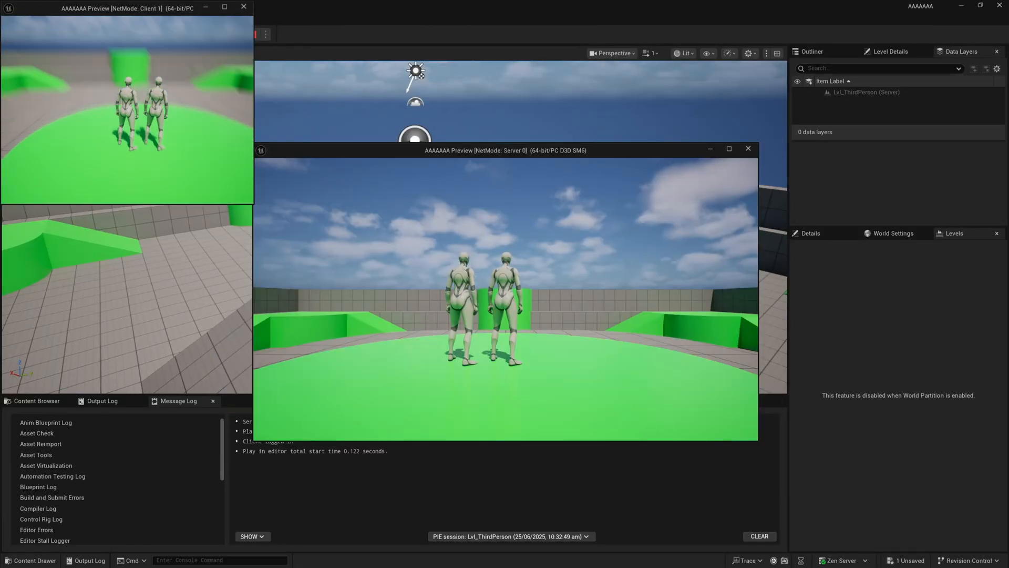